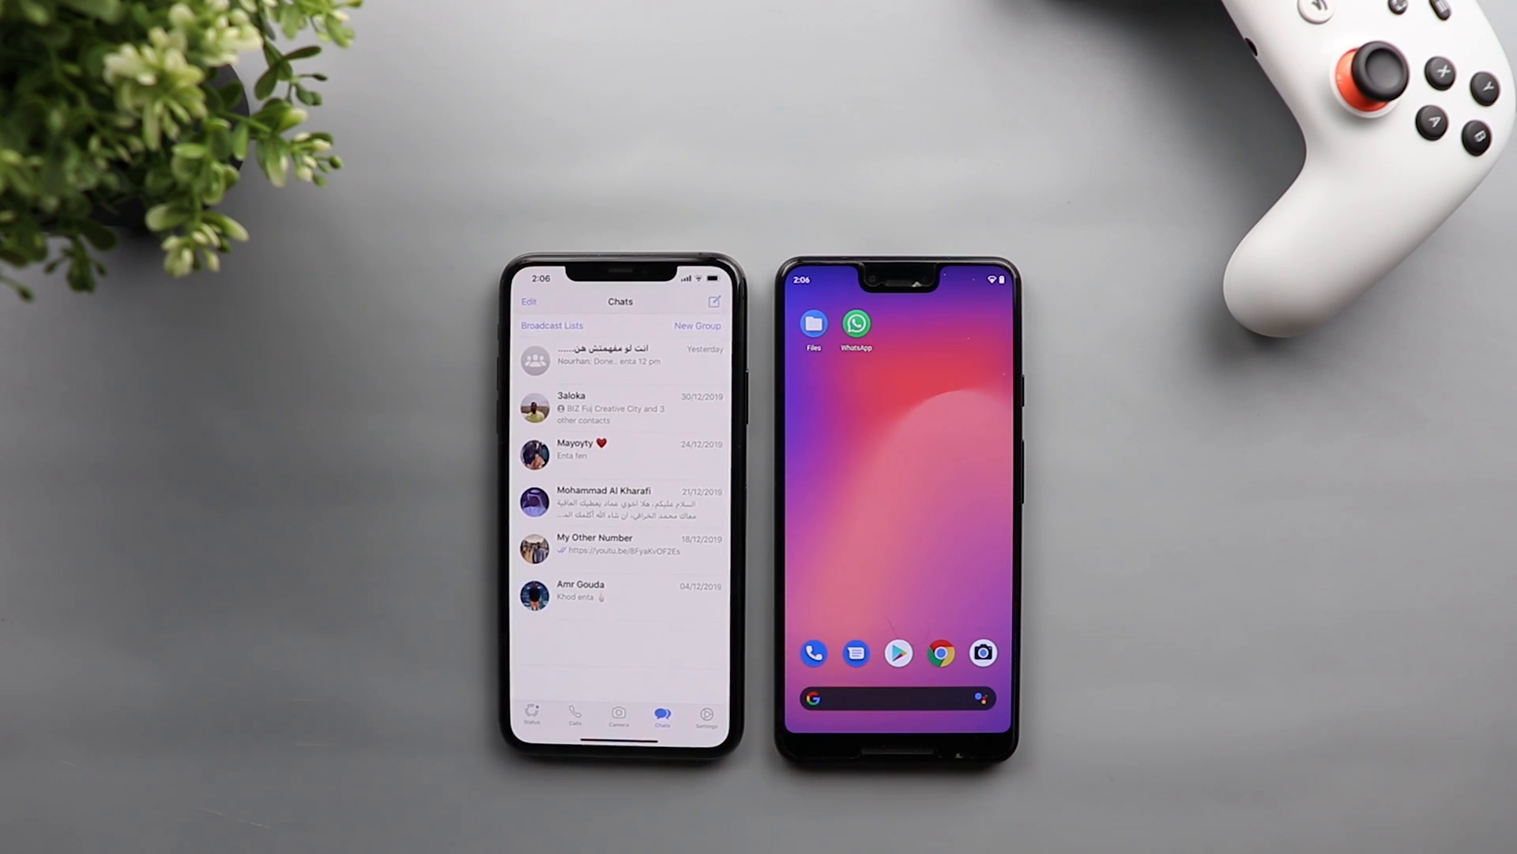
Step: Launch dr.fone from the desktop shortcut to its home screen of tools
left_click(855, 324)
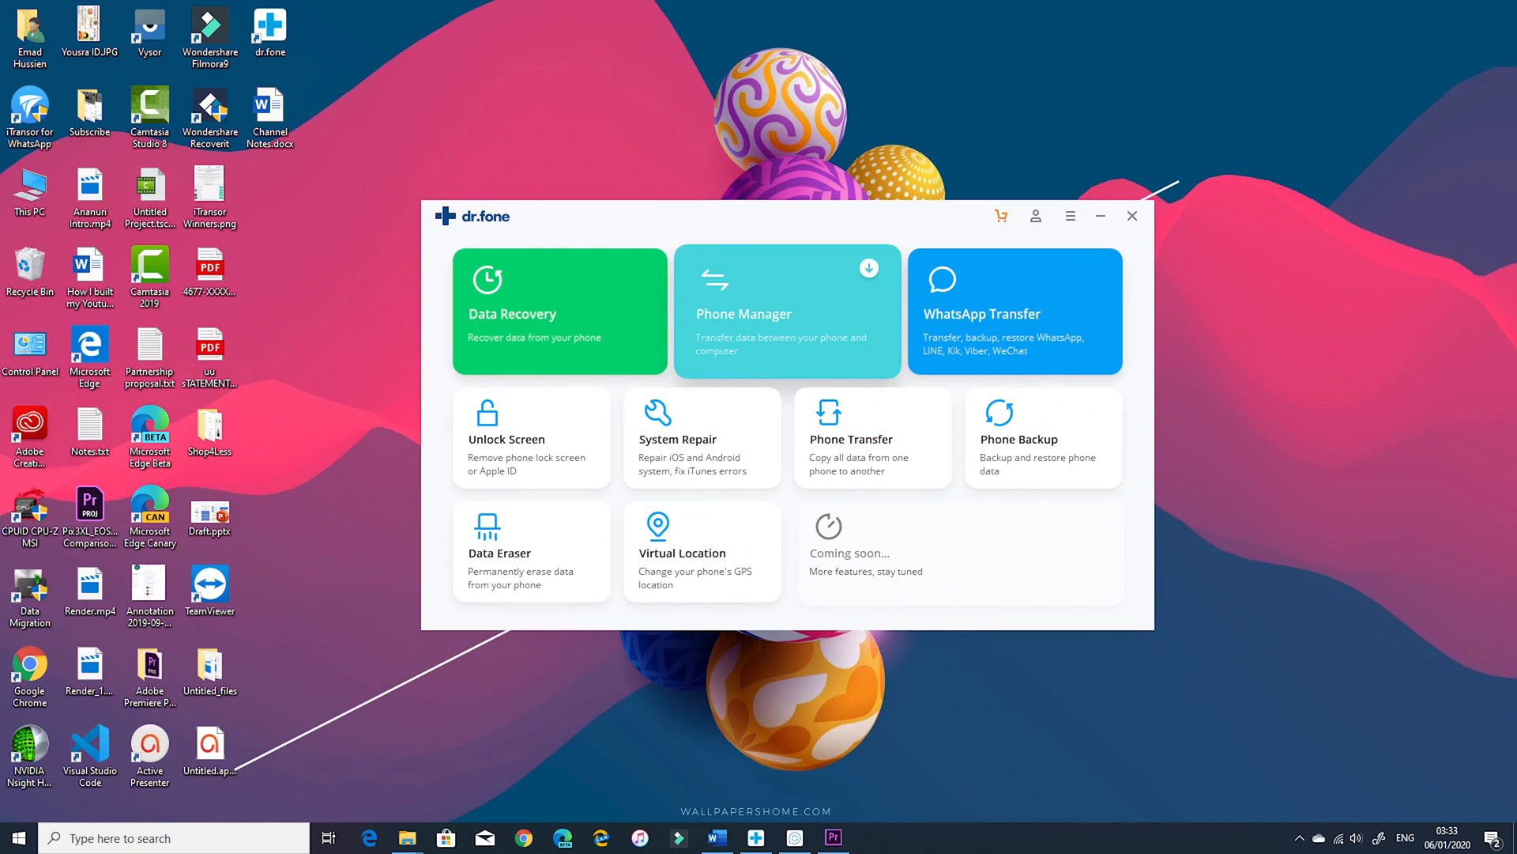
Step: Switch to the Chrome tab with the iPhone-to-Android WhatsApp transfer article
left_click(1100, 215)
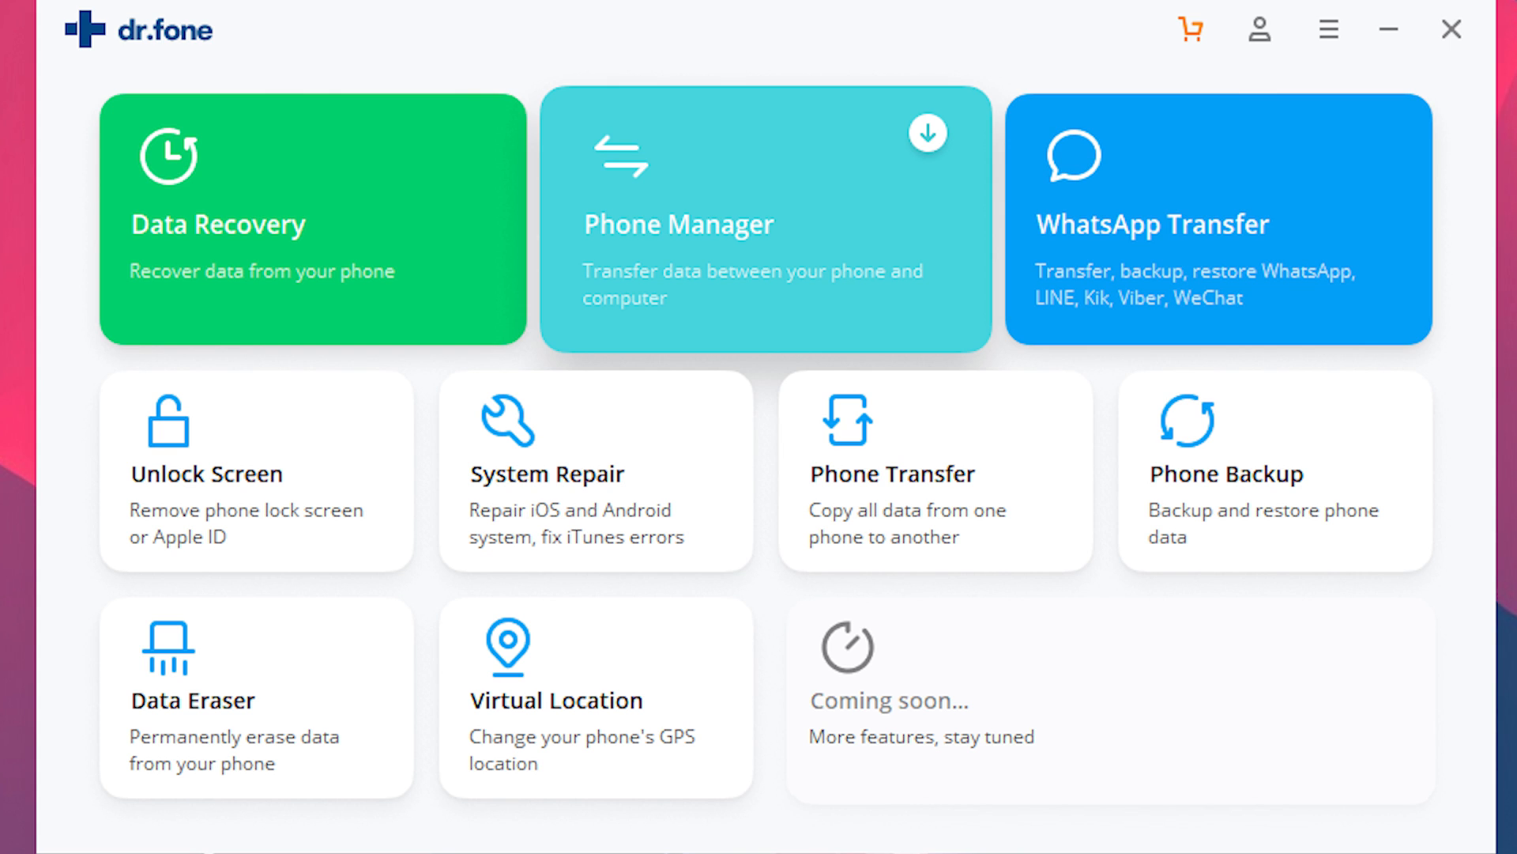
mouse_move(1217, 219)
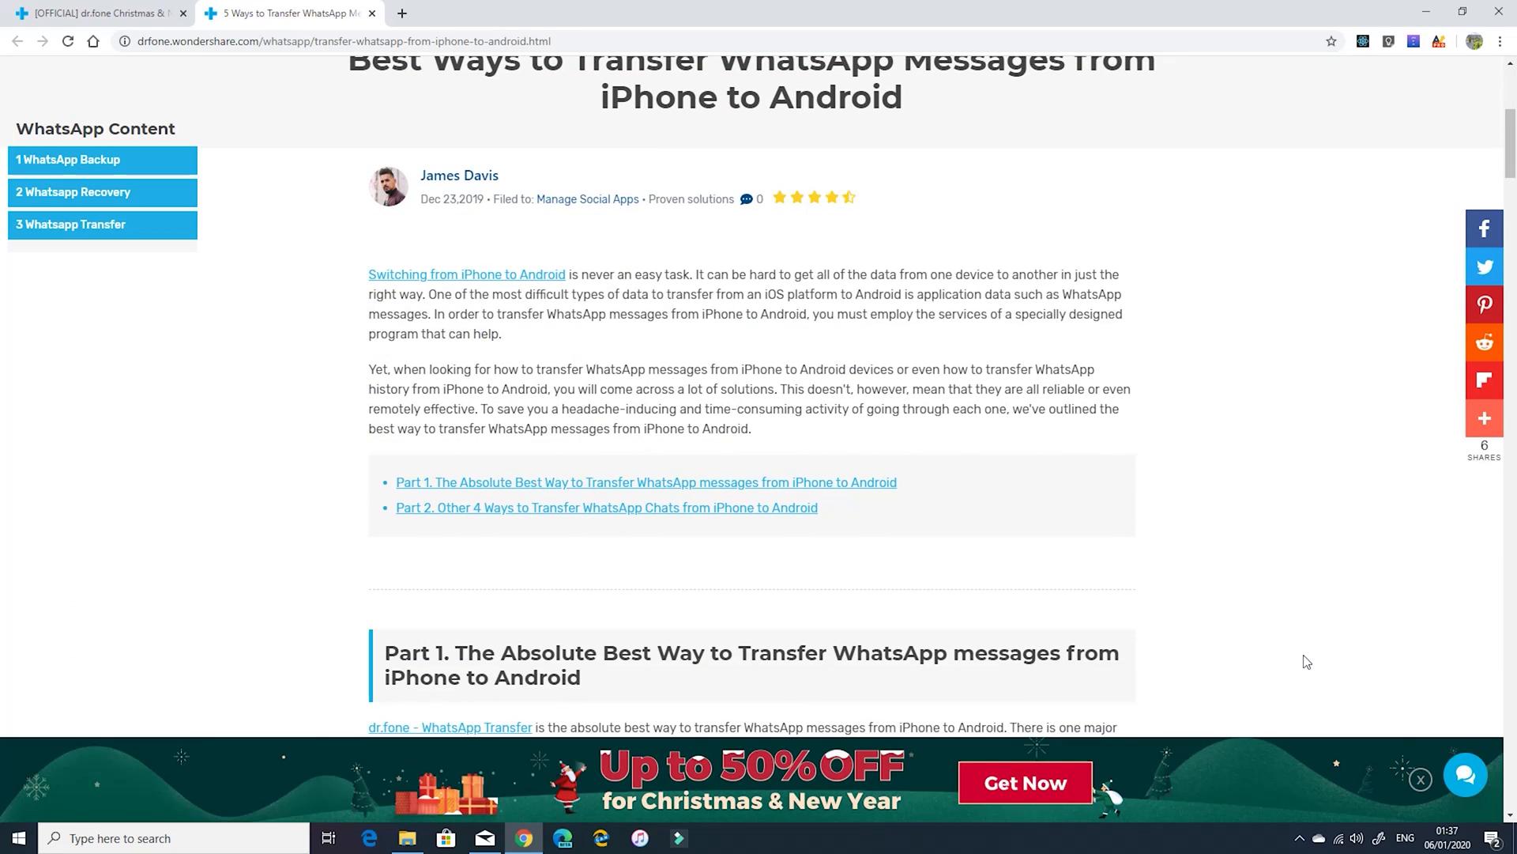
Step: Scroll through the WhatsApp transfer guide's steps toward the Christmas sale page
scroll("down", 3)
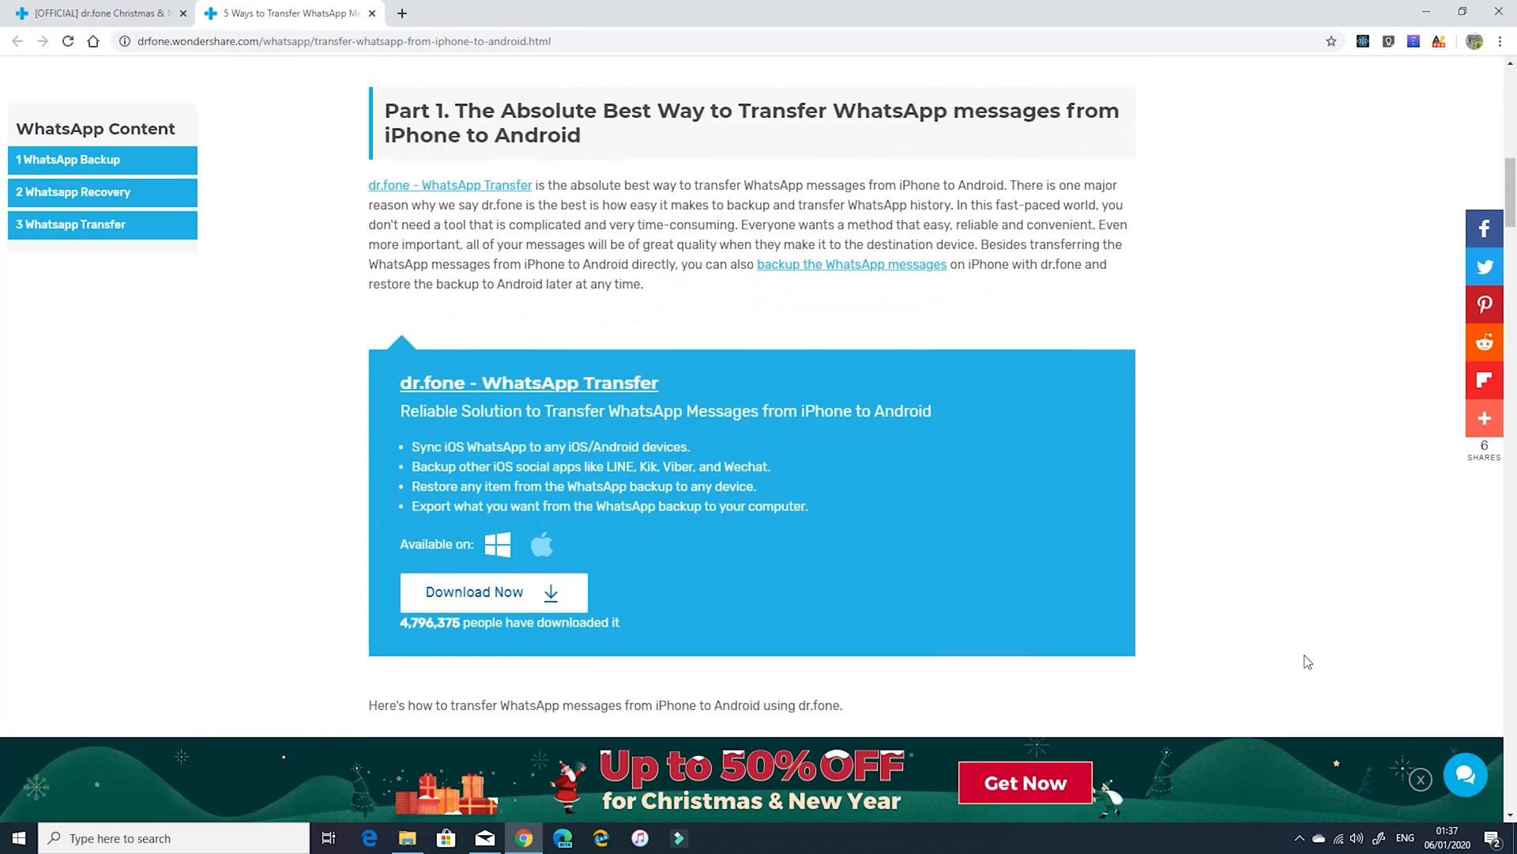
scroll("down", 3)
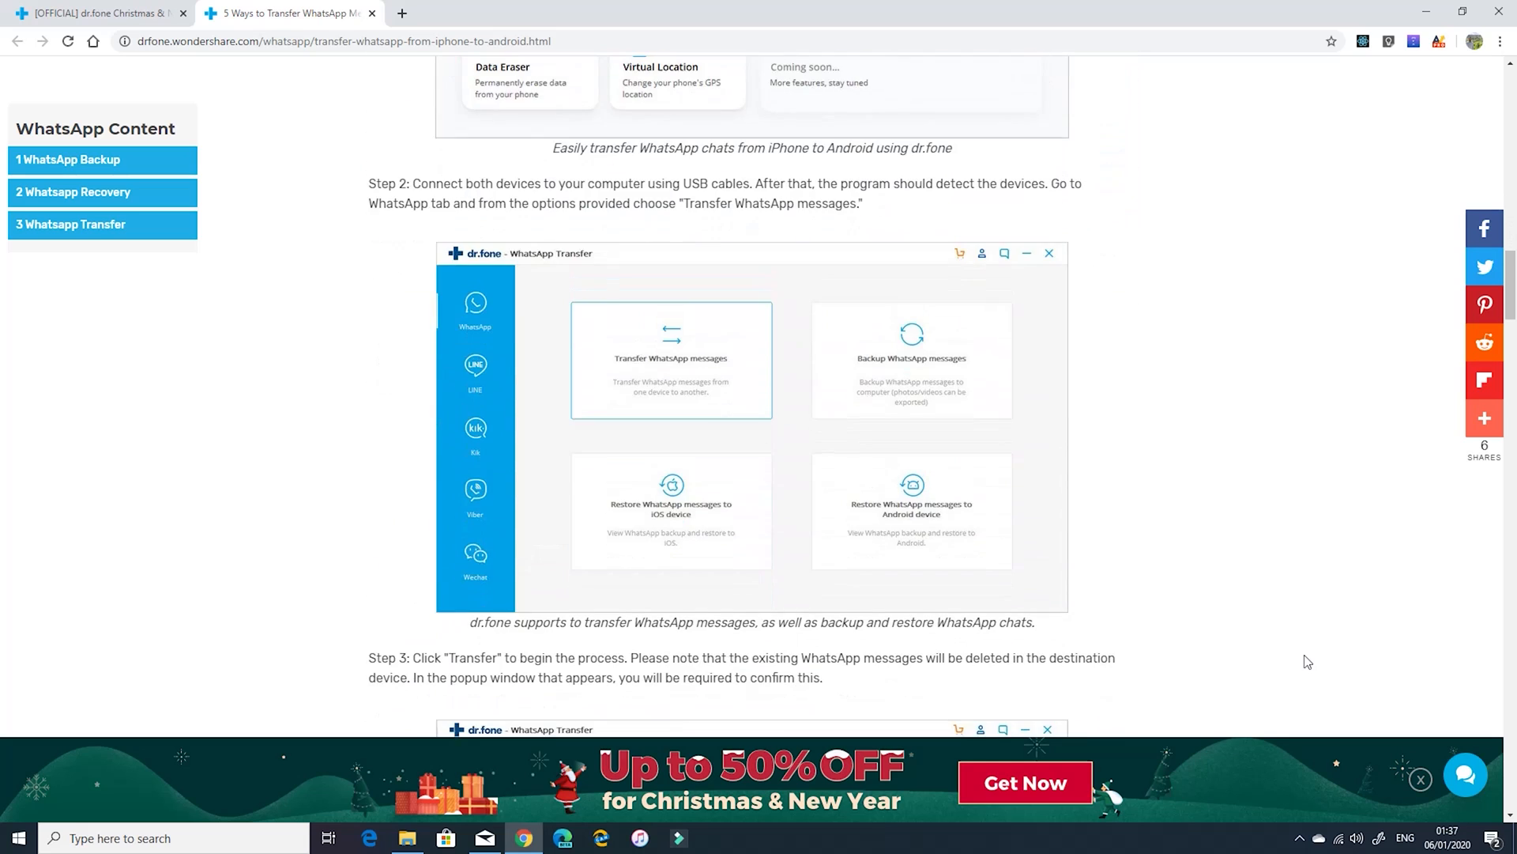
scroll("down", 3)
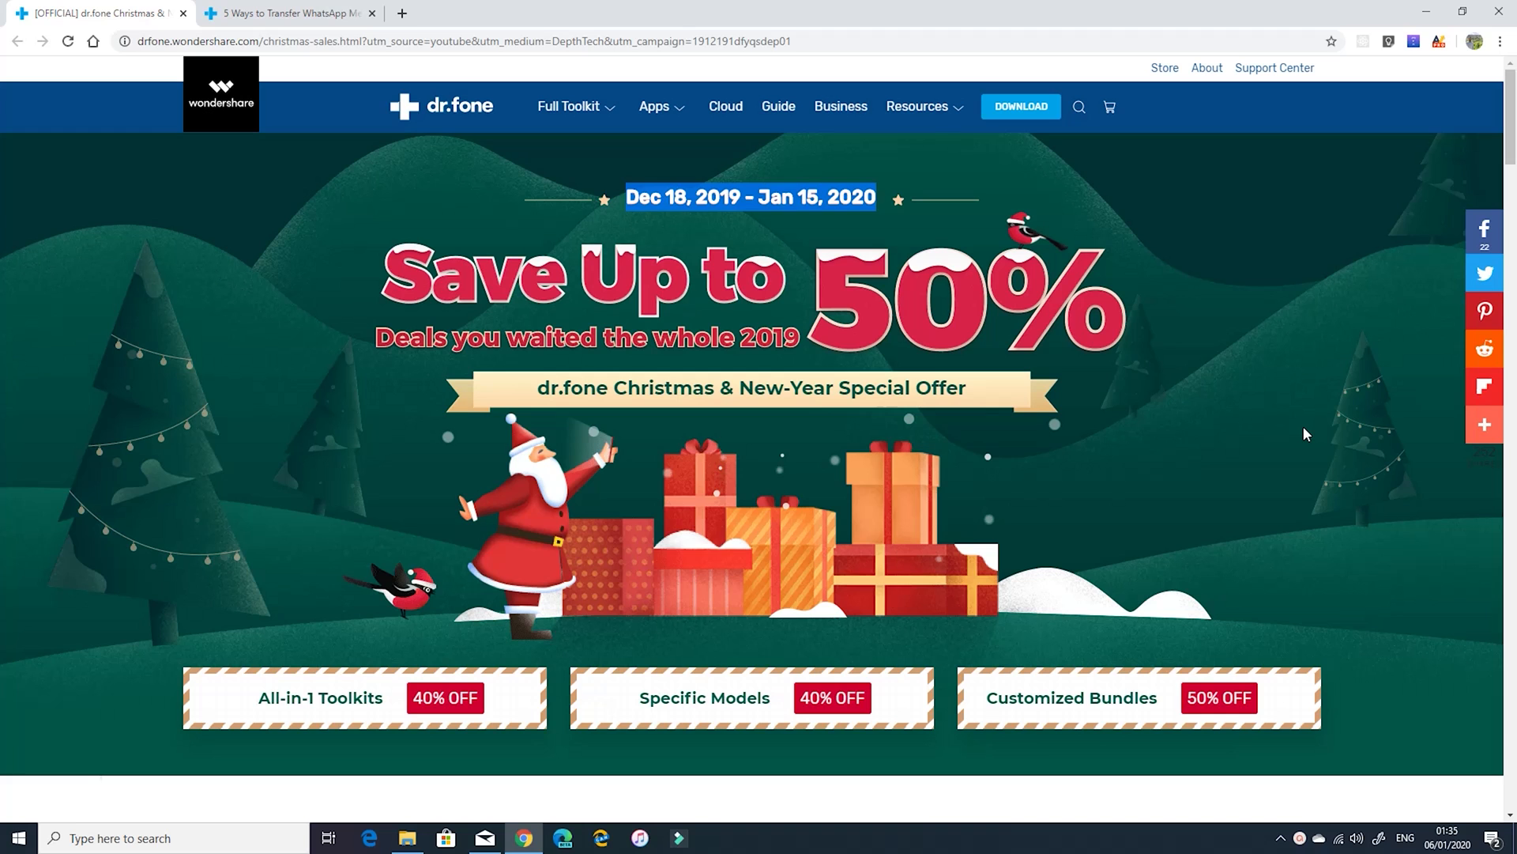
Step: Under Specific Models, add dr.fone WhatsApp Transfer for PC to the cart at USD 13.17
scroll("down", 3)
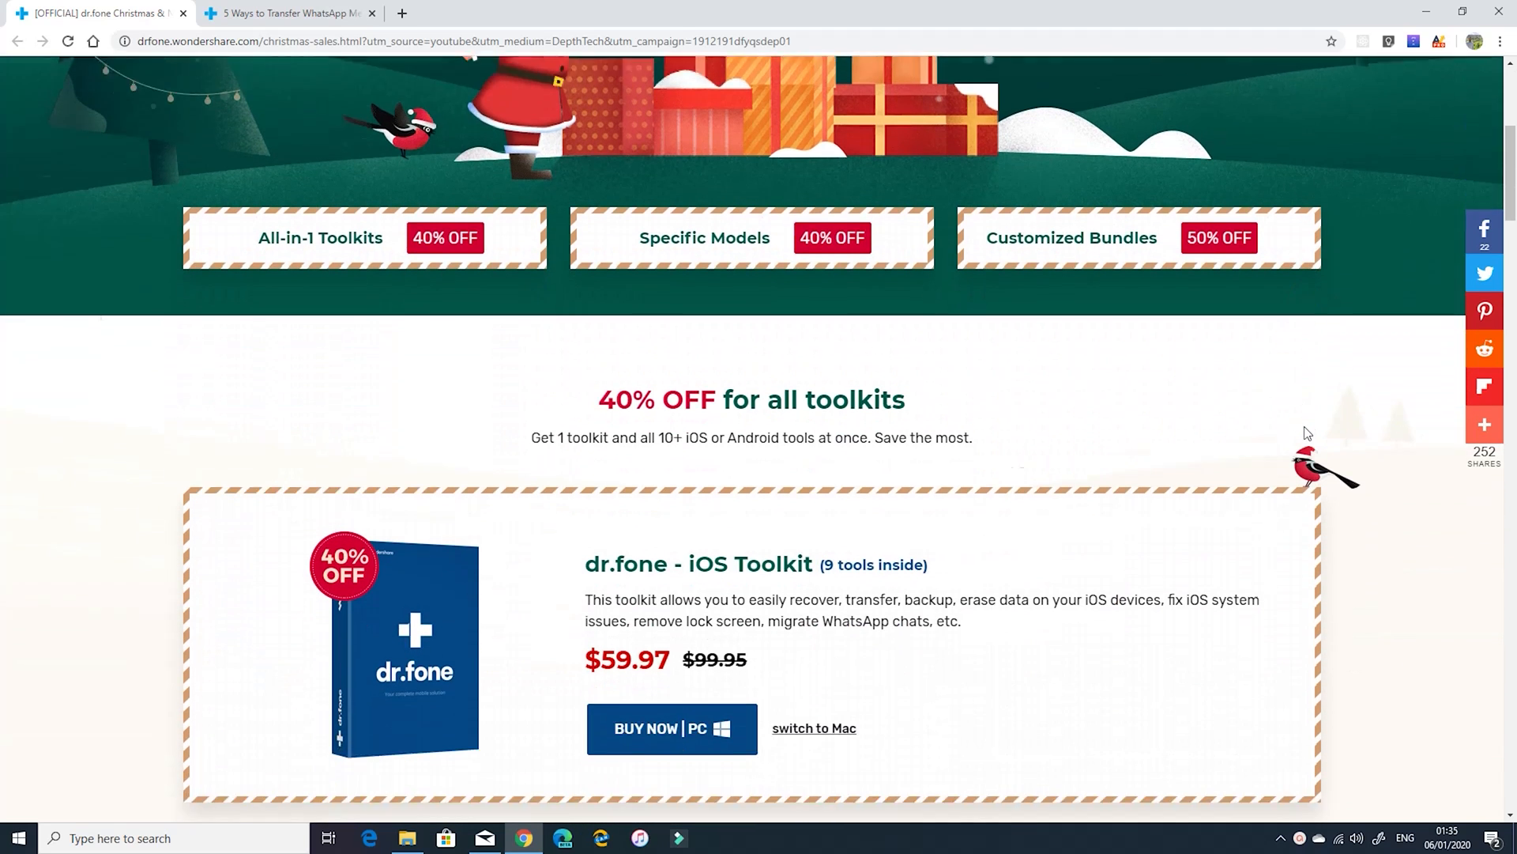
scroll("down", 3)
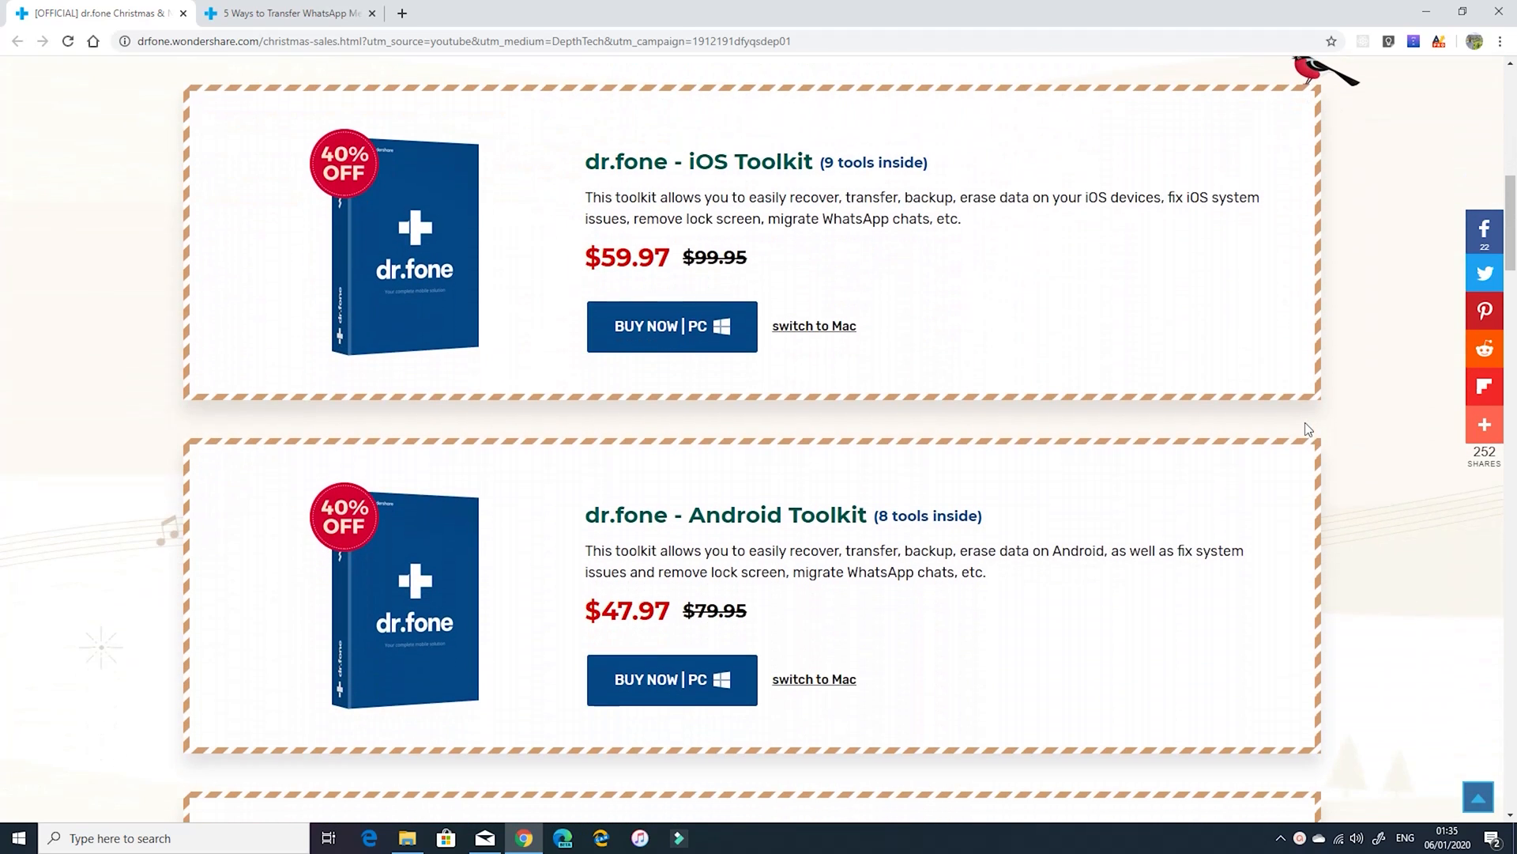
scroll("down", 3)
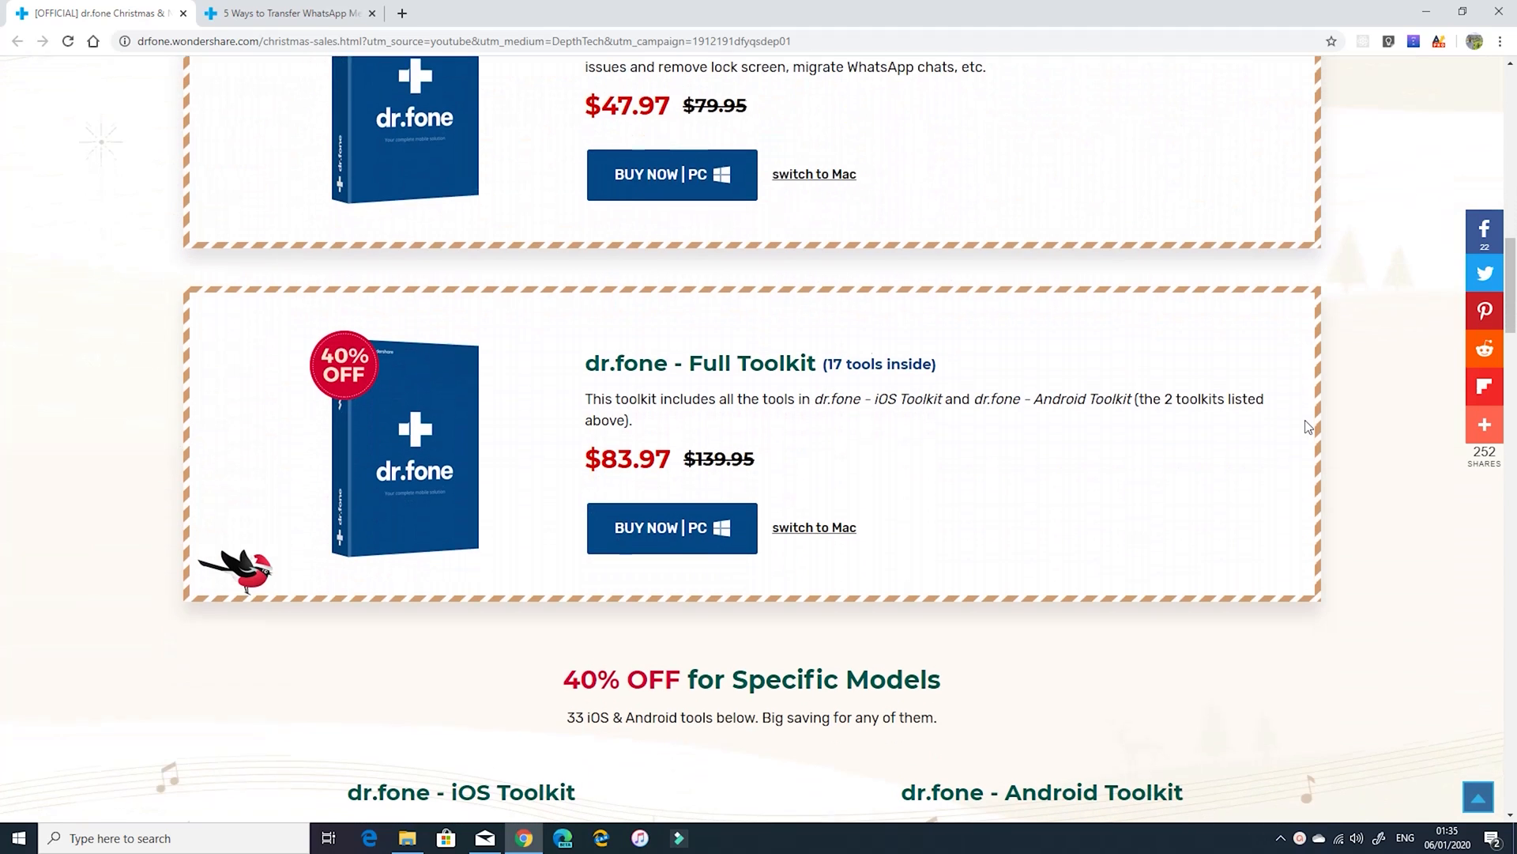
scroll("down", 3)
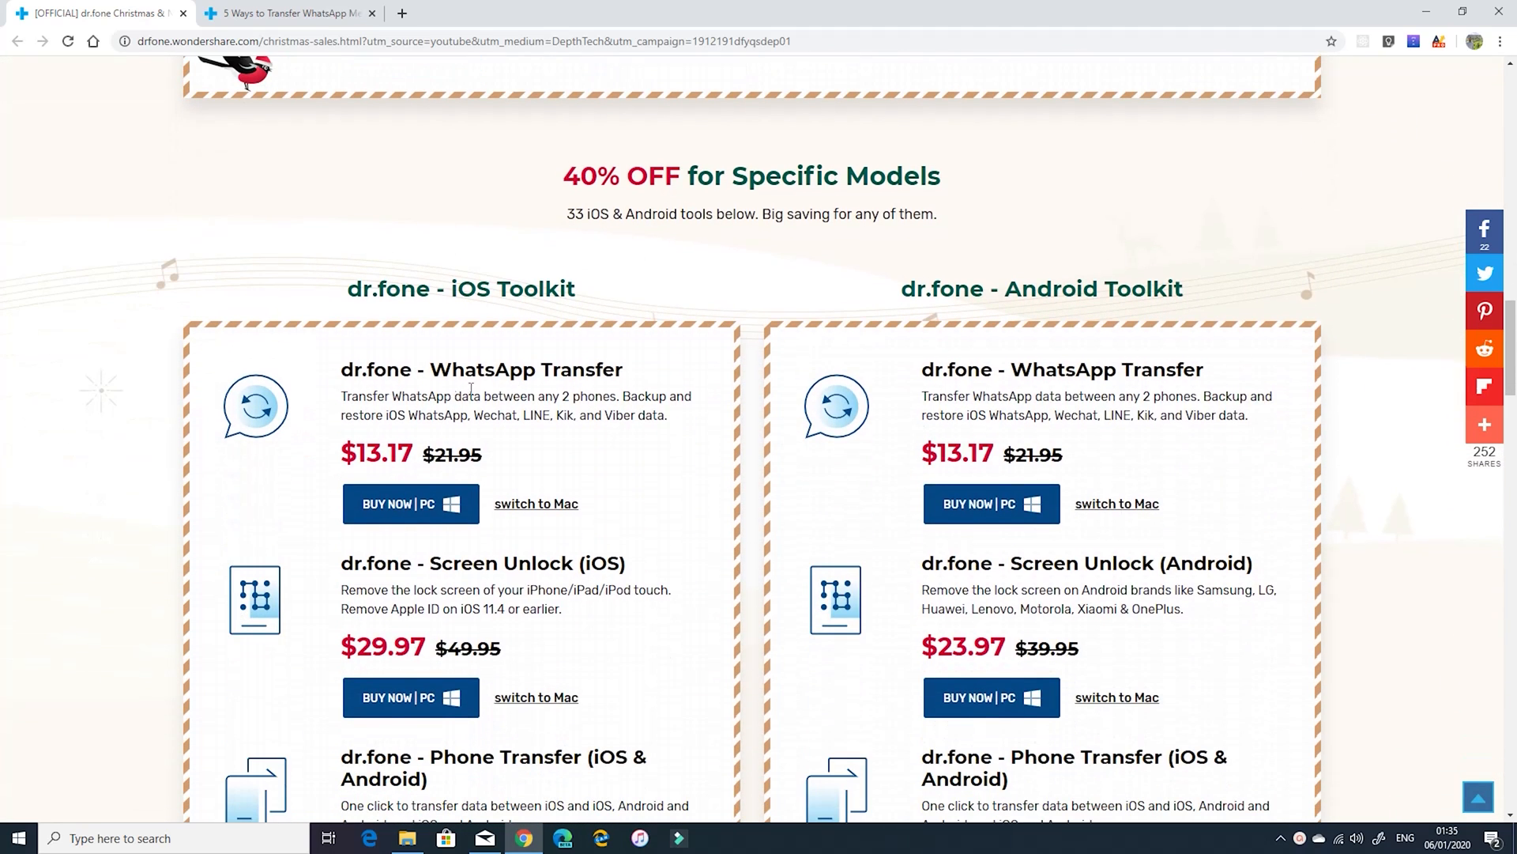
double_click(482, 369)
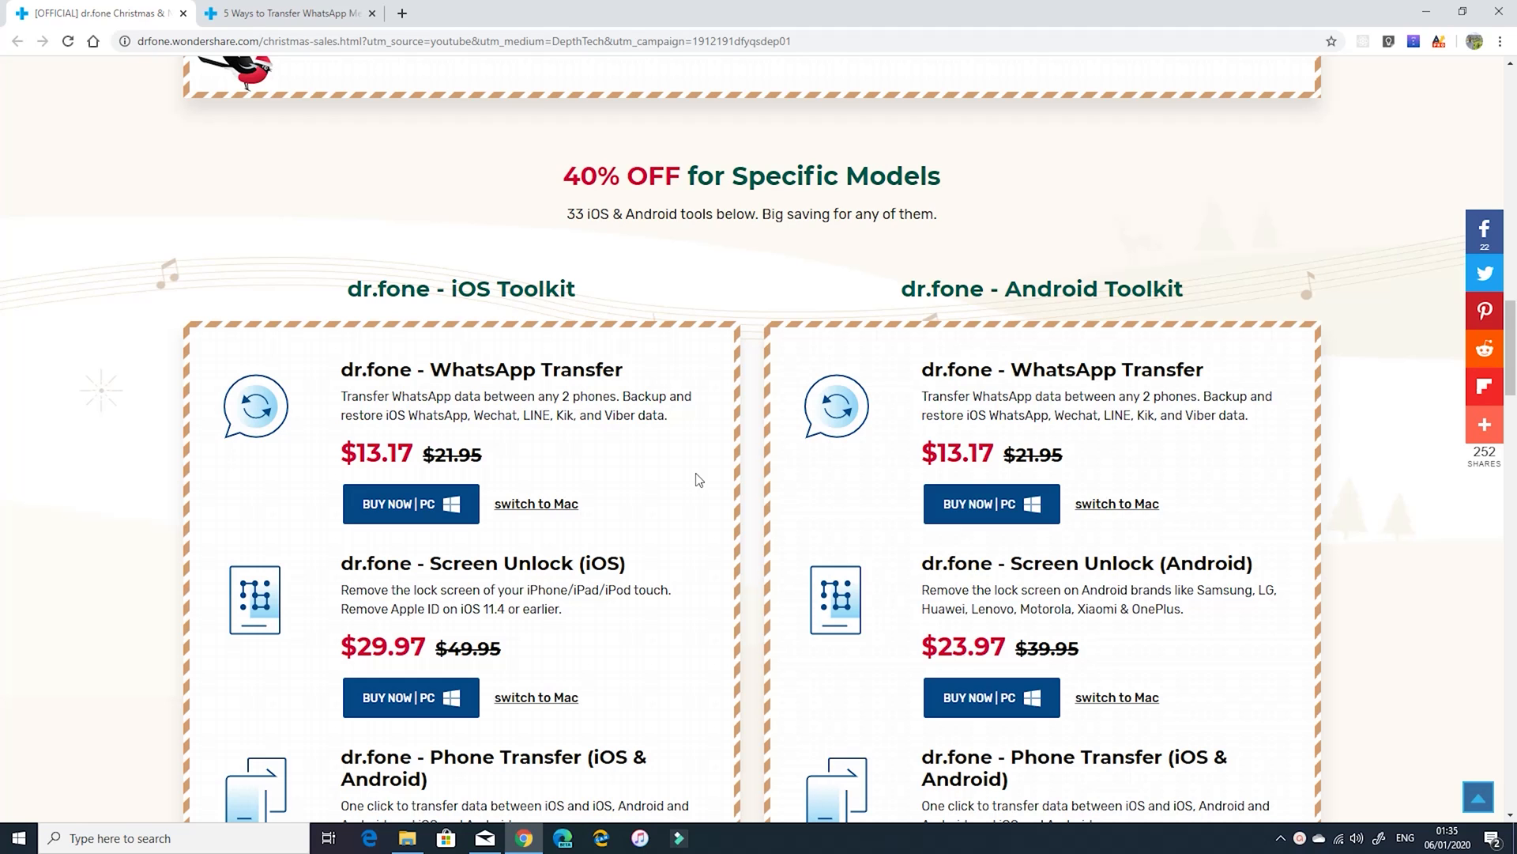
left_click(411, 503)
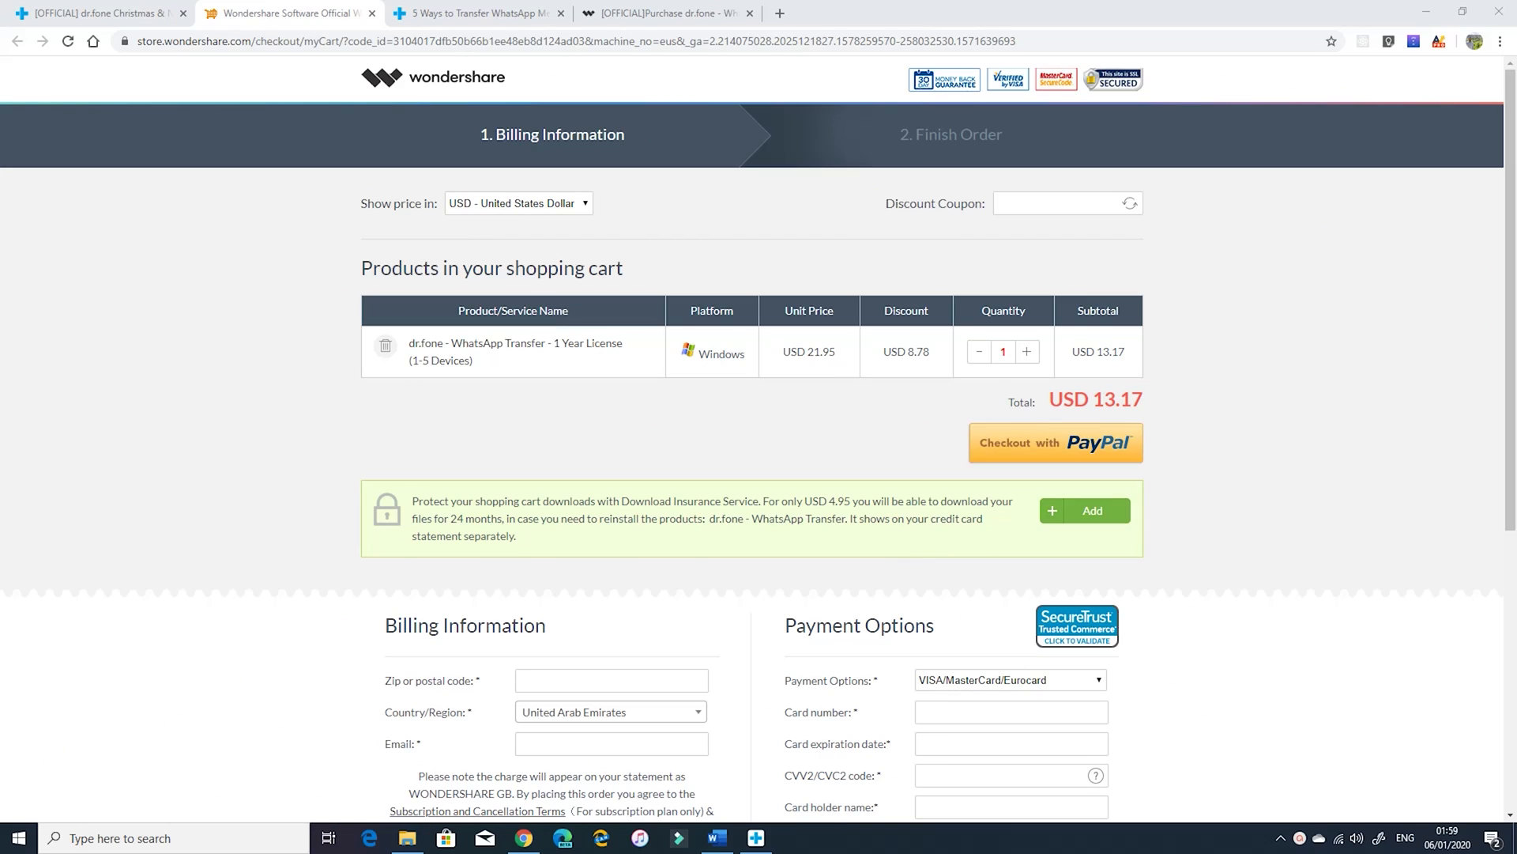
scroll("down", 3)
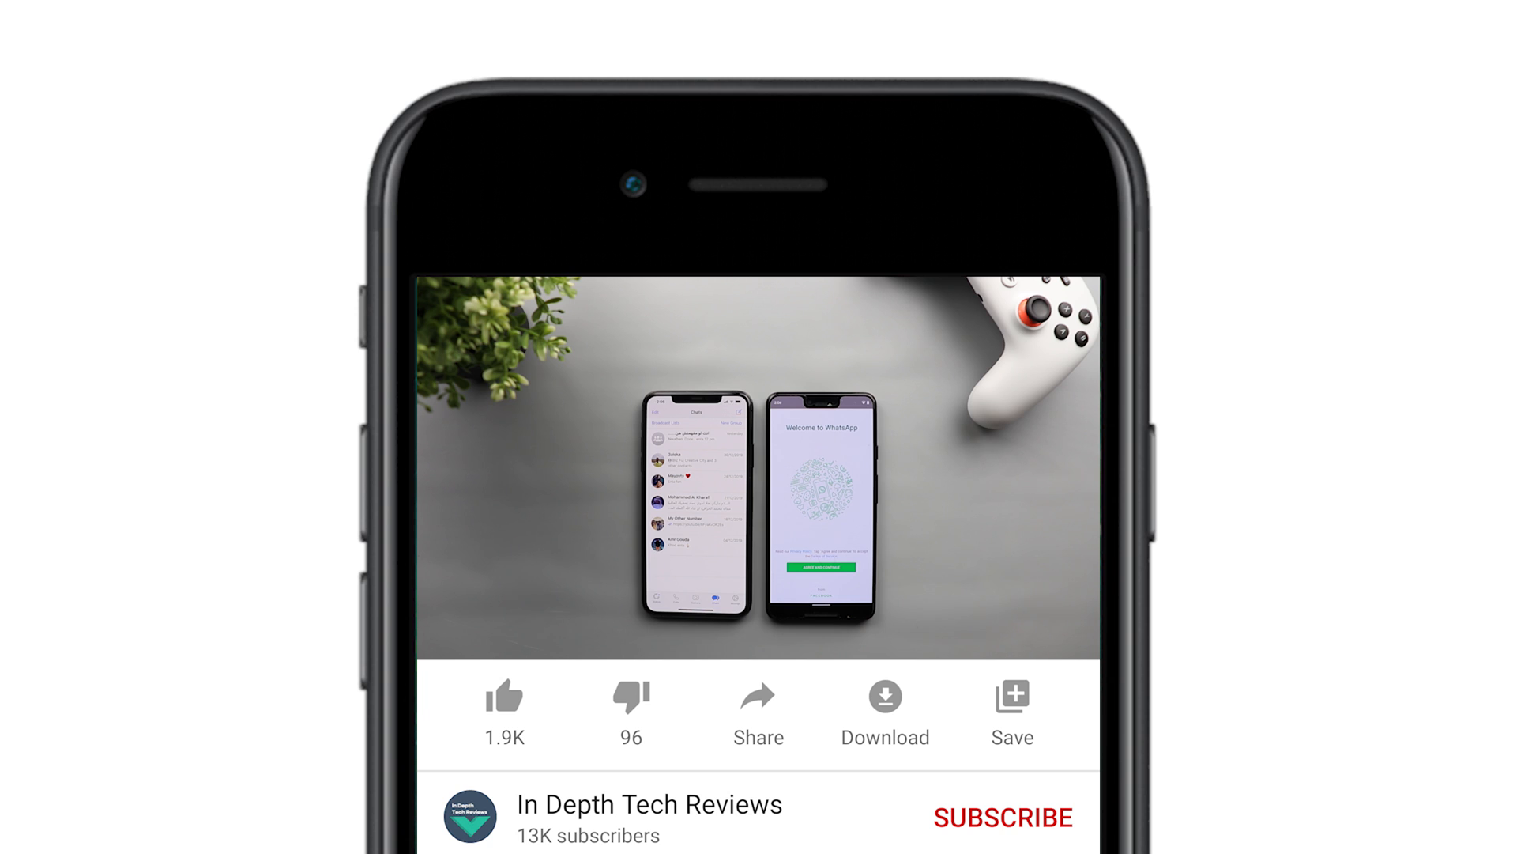
Step: Return to the WhatsApp transfer article tab at its Download Now box
left_click(1002, 815)
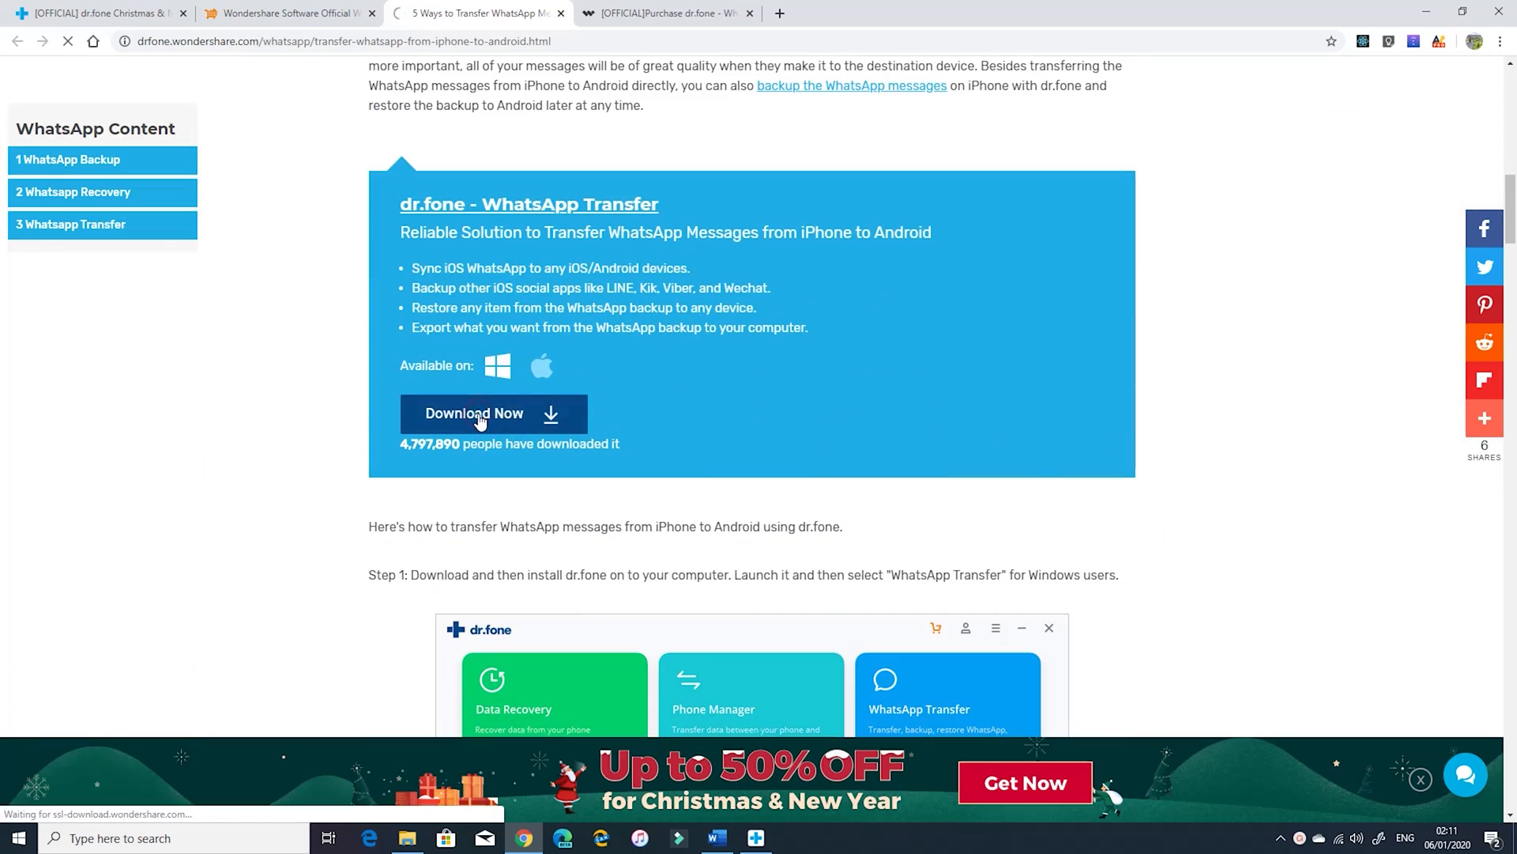
Step: Download the dr.fone WhatsApp Transfer installer and run it
left_click(474, 412)
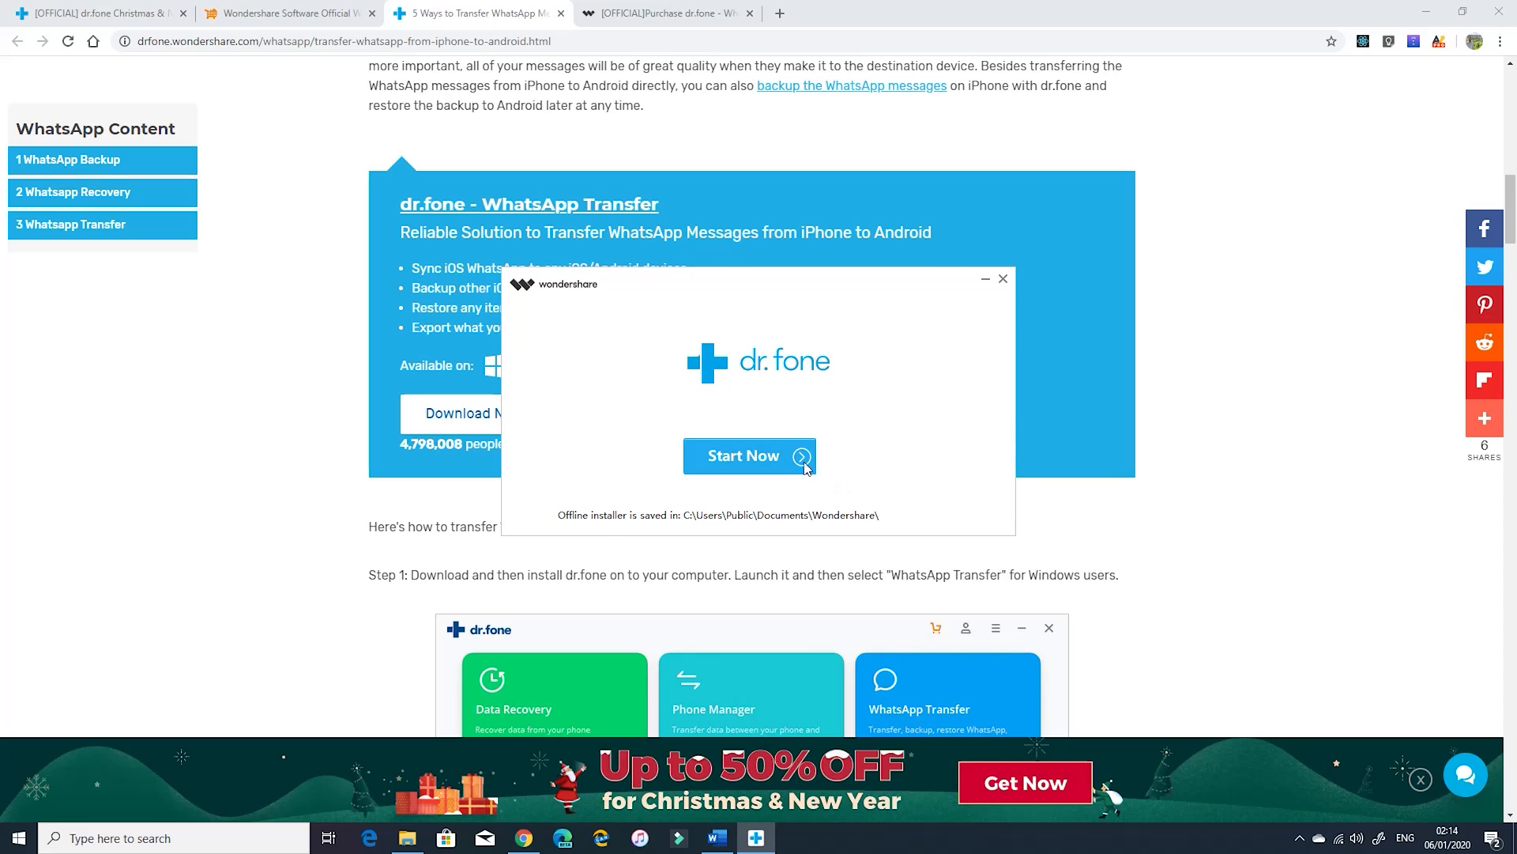
Step: Start the dr.fone installation and launch the WhatsApp Transfer tool from the home screen
left_click(743, 455)
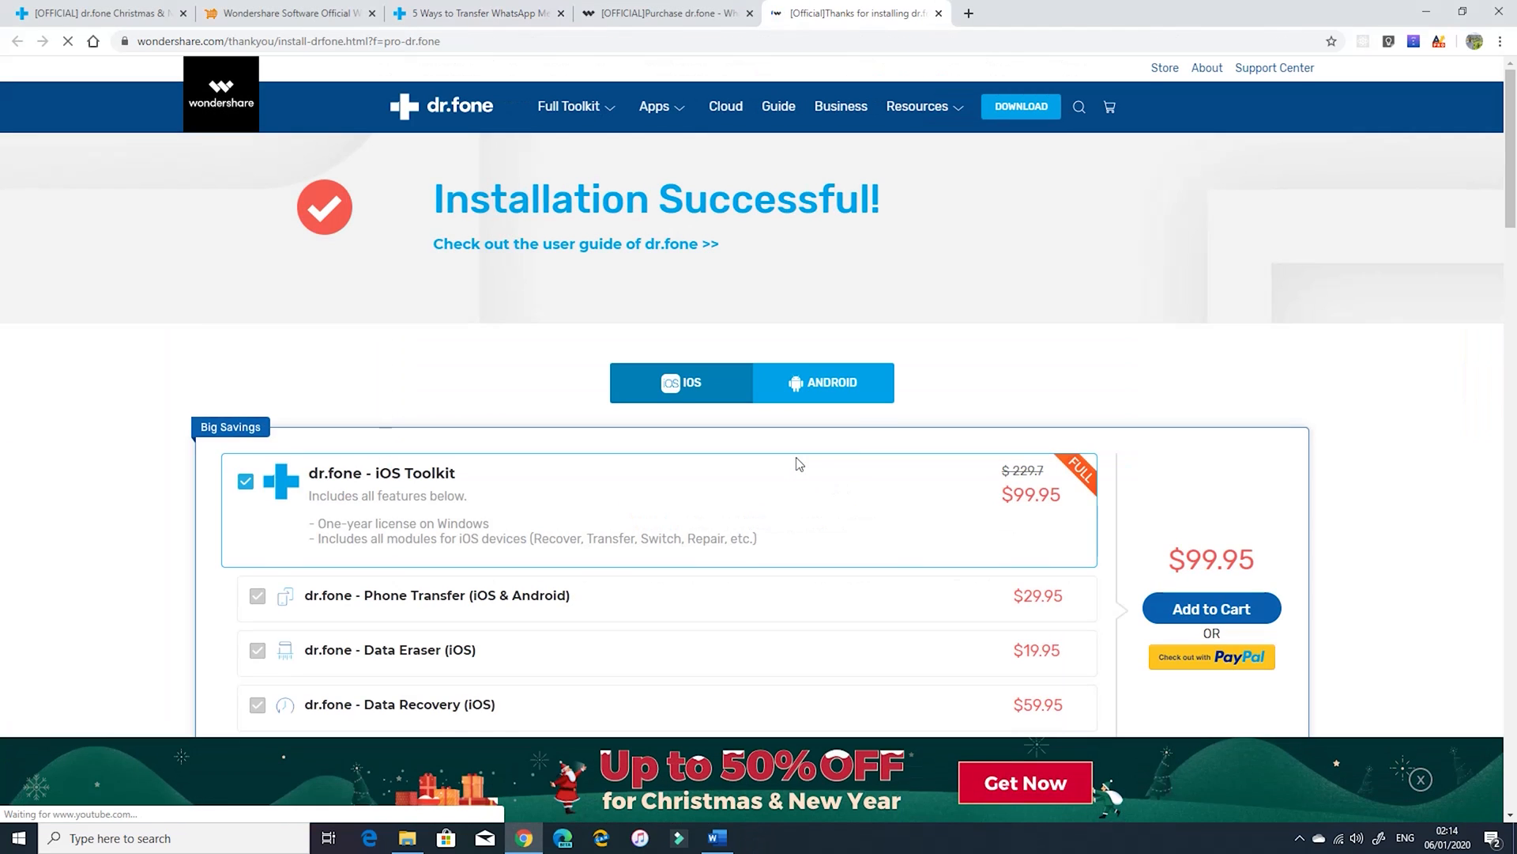
left_click(756, 838)
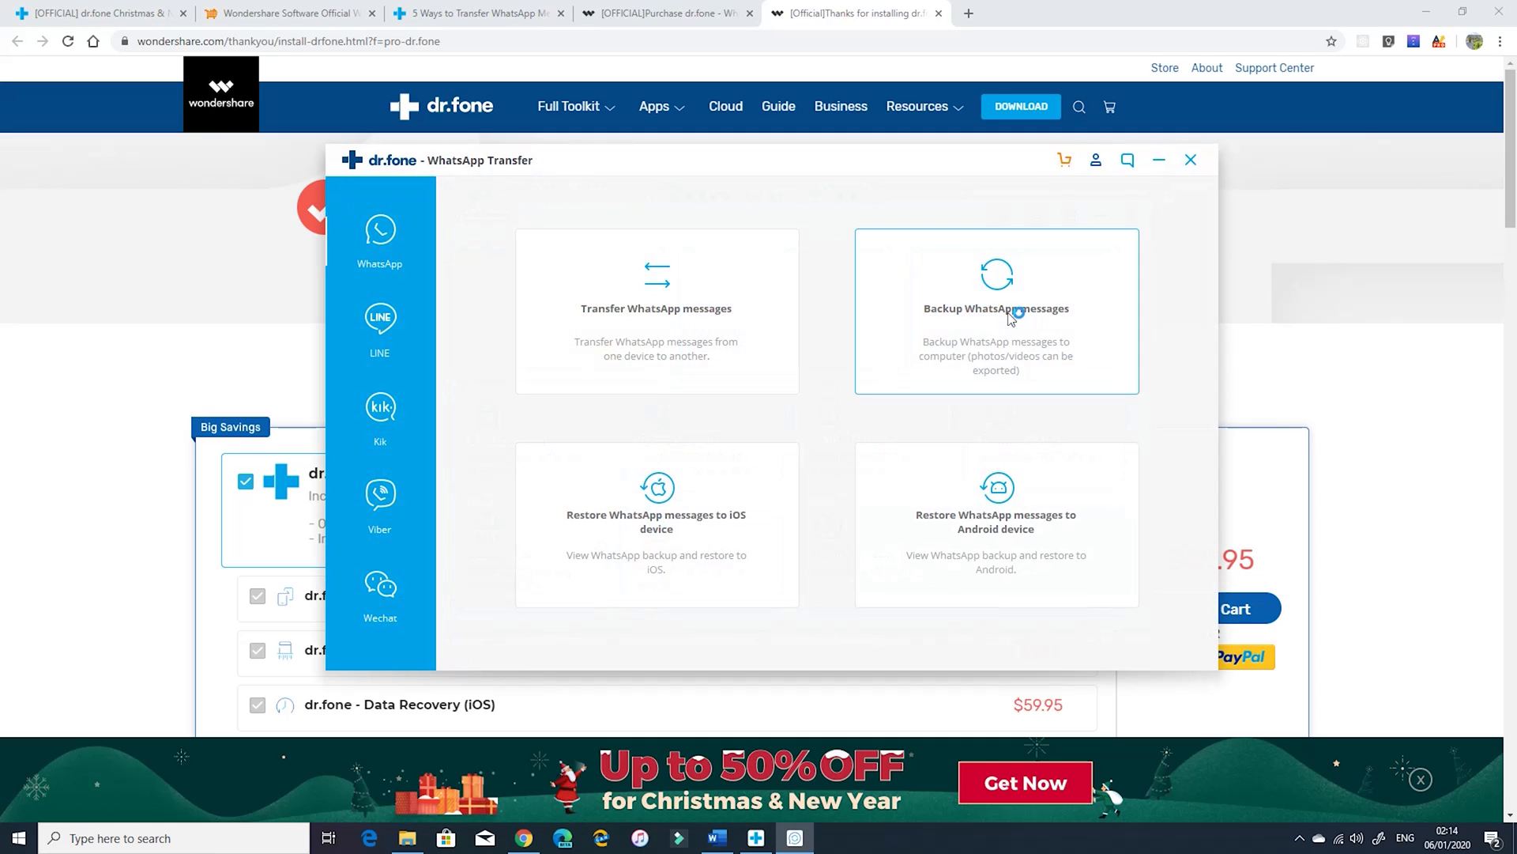
mouse_move(1054, 299)
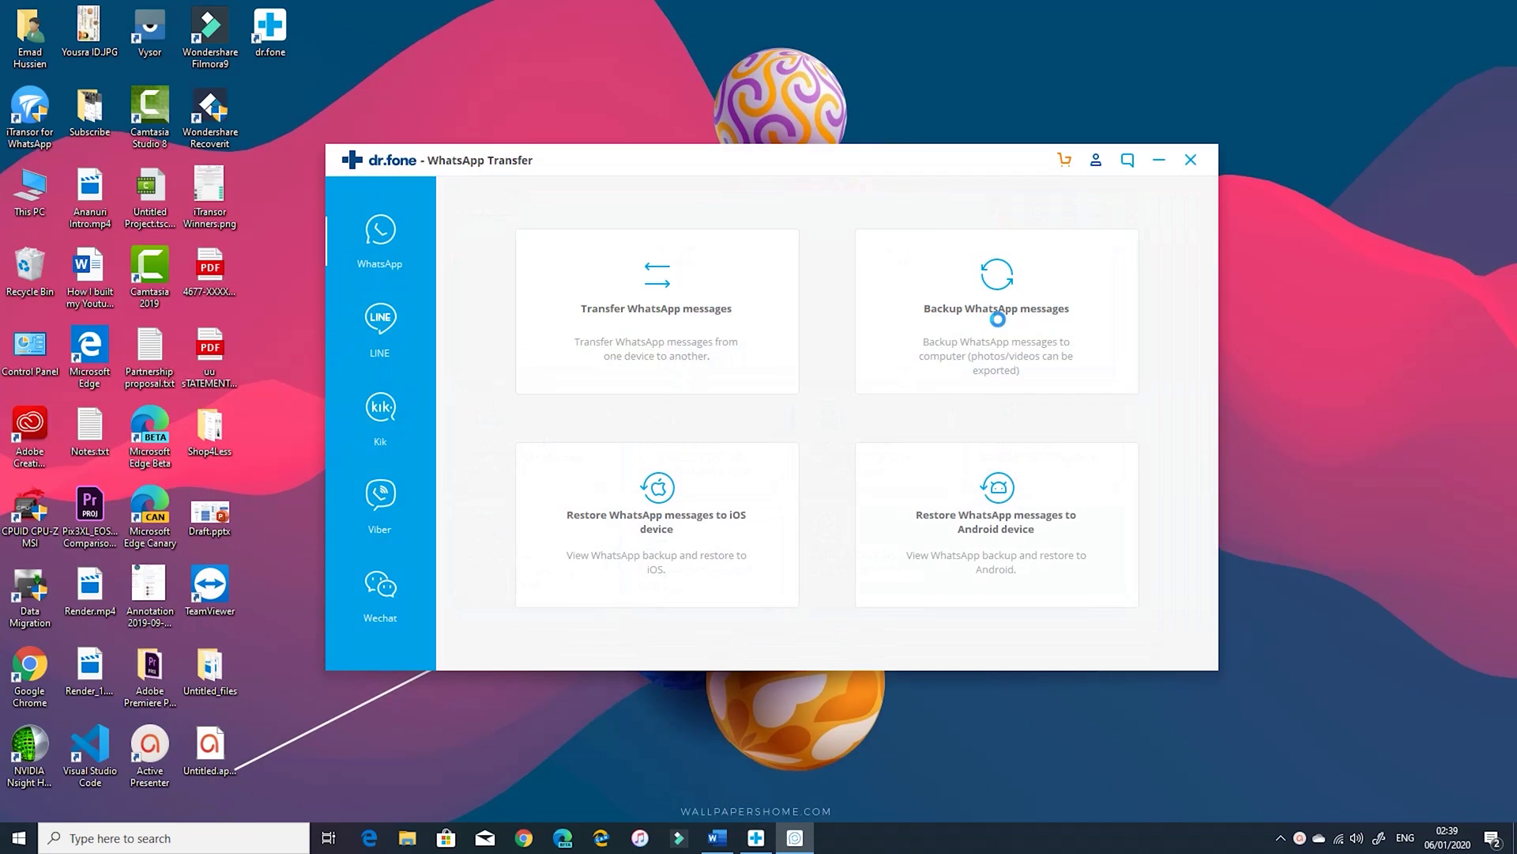
mouse_move(710, 330)
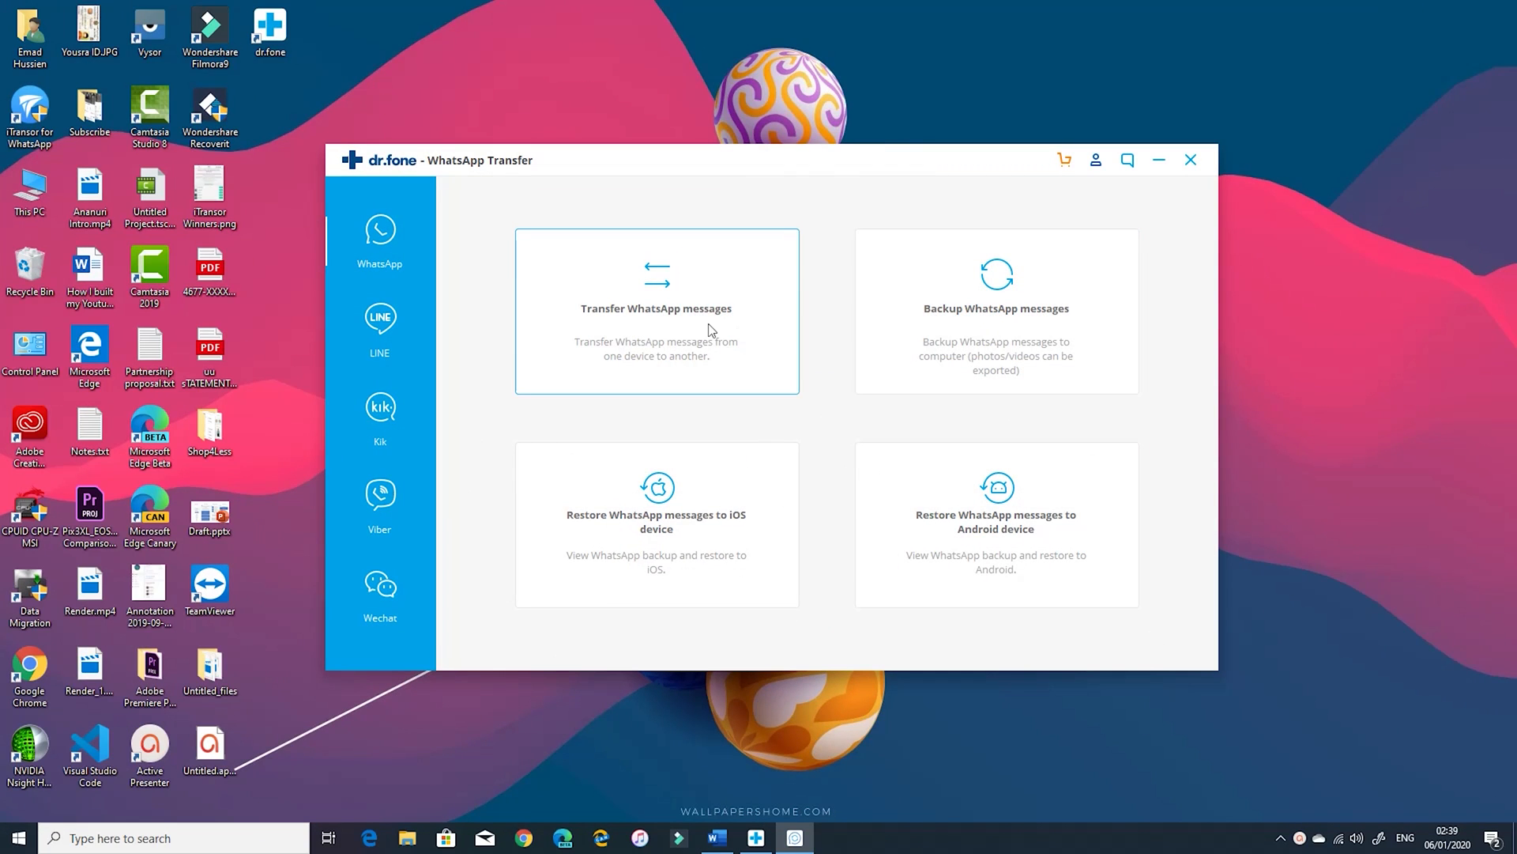
Step: Choose Transfer WhatsApp messages to reach the Source/Destination screen, then close the window
left_click(656, 310)
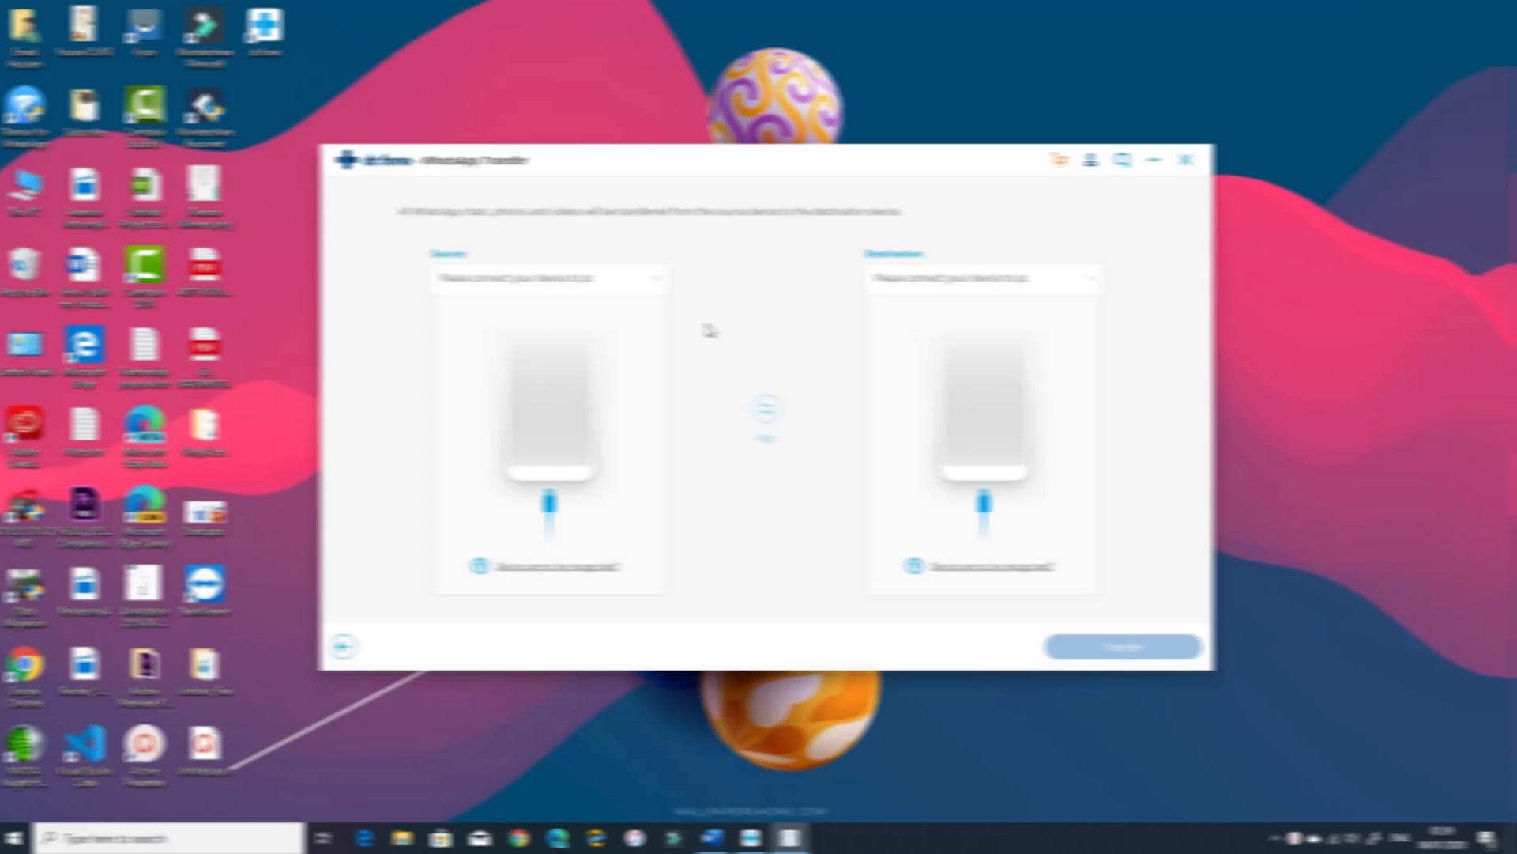
left_click(1152, 161)
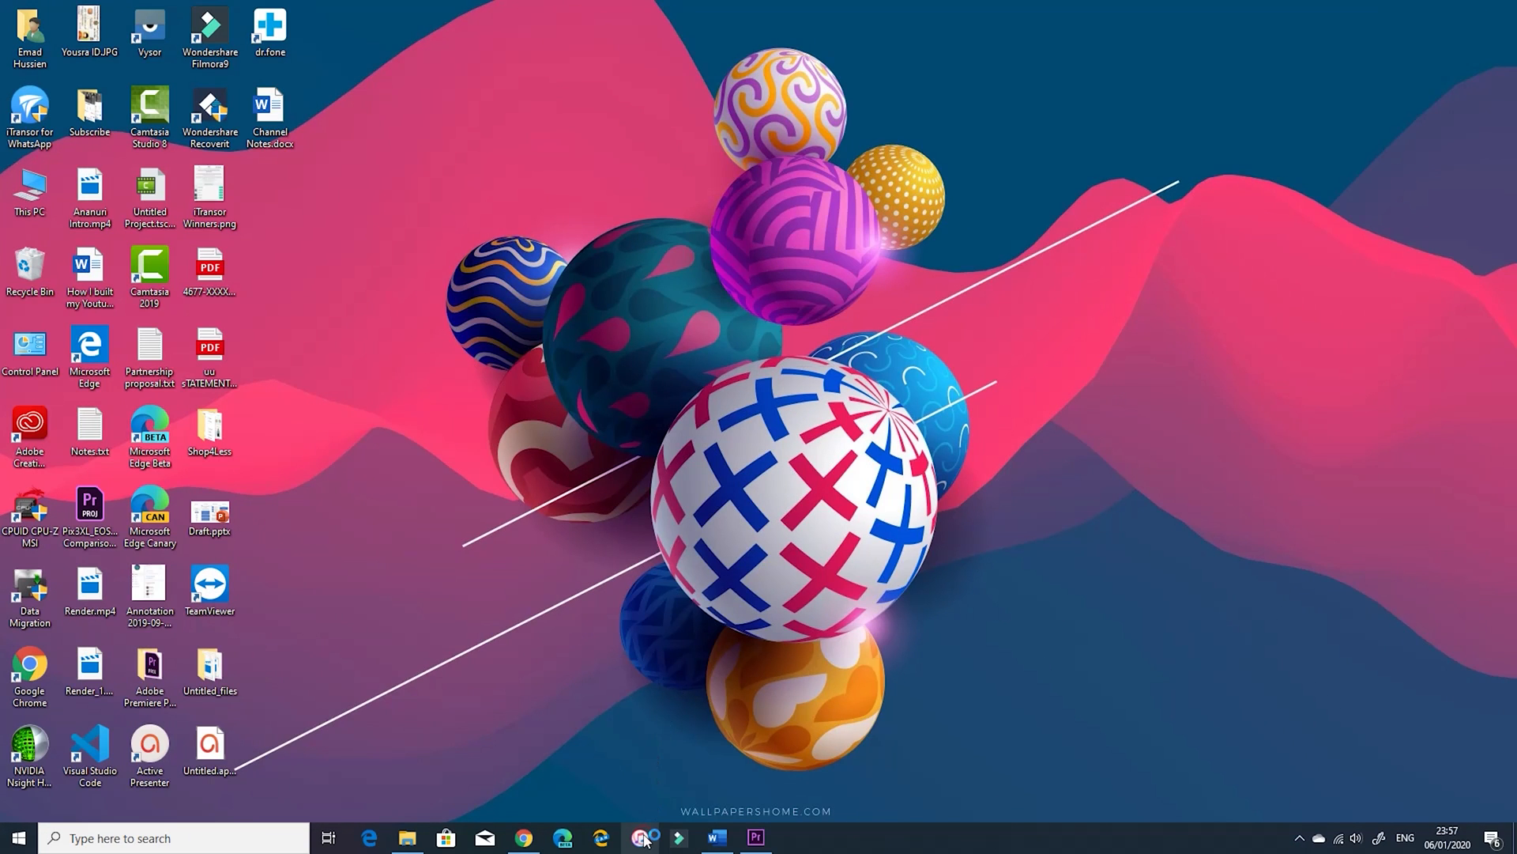
Step: Launch iTunes and show About iTunes, confirming version 12.10.3.1
left_click(640, 838)
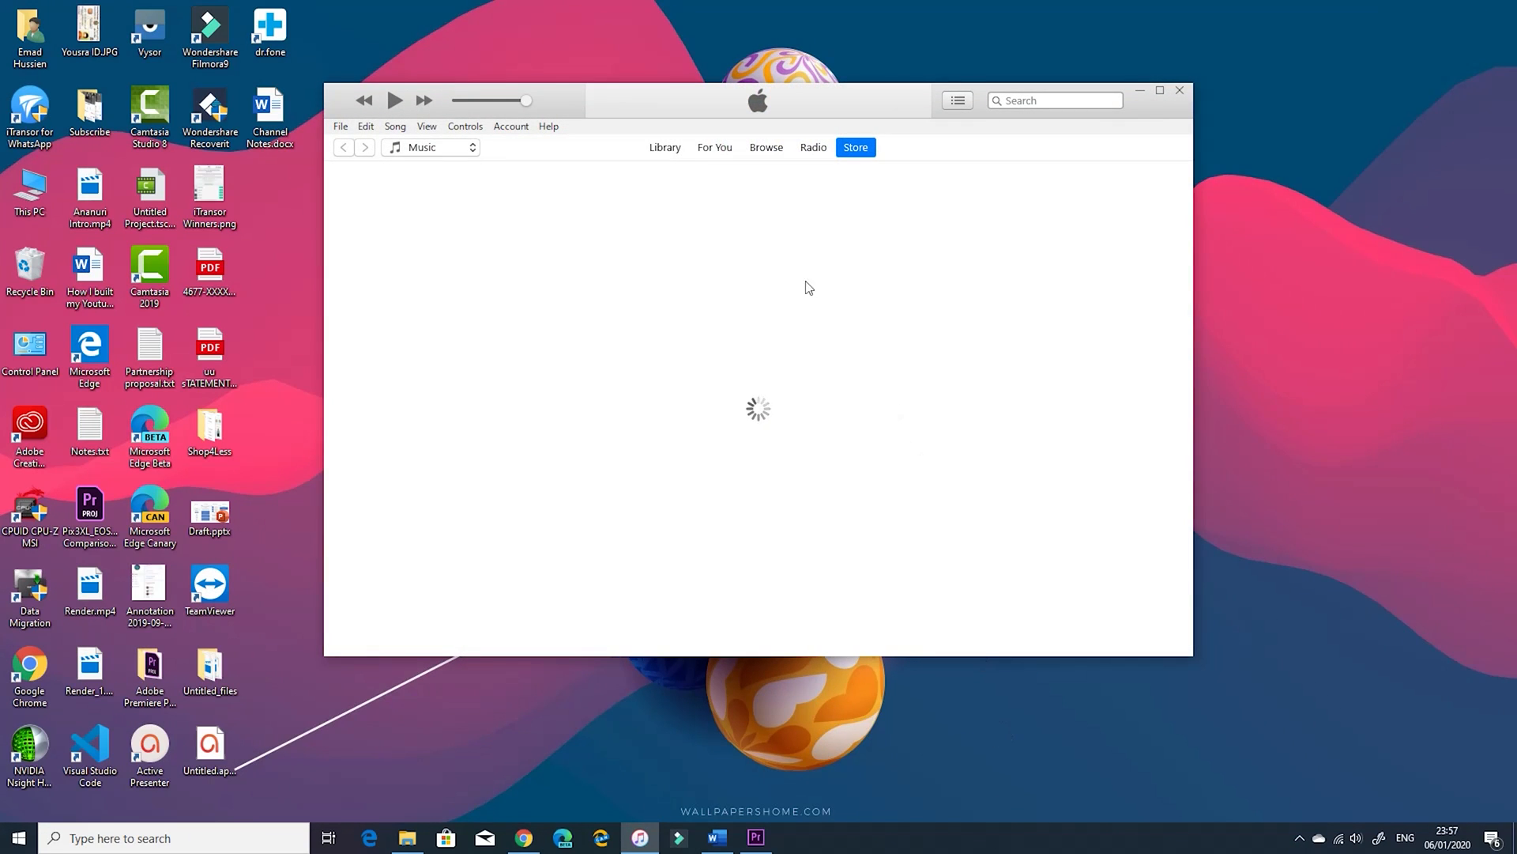
left_click(548, 127)
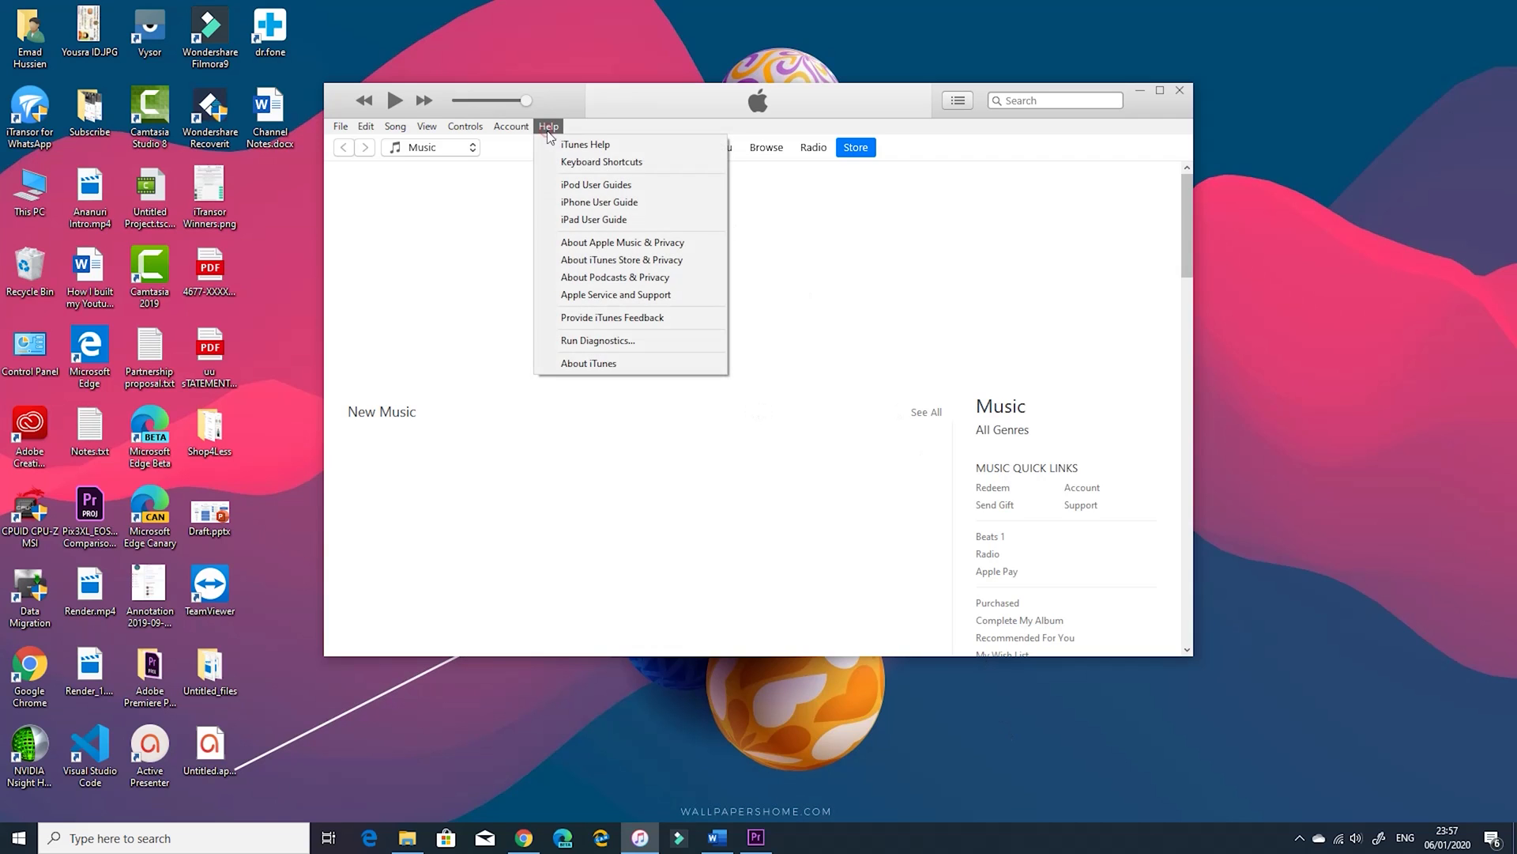
left_click(588, 363)
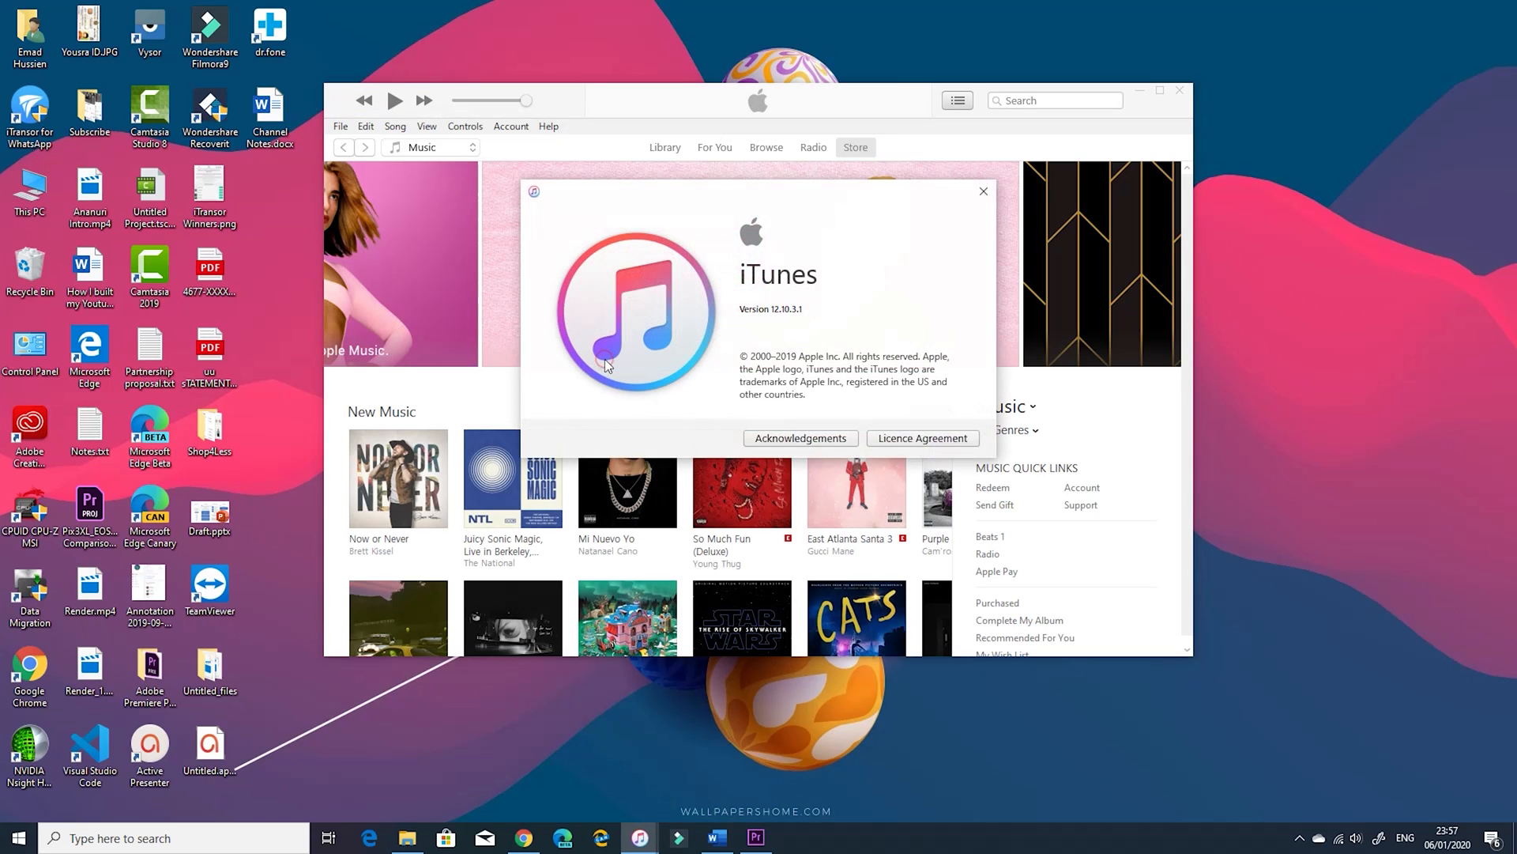
mouse_move(981, 209)
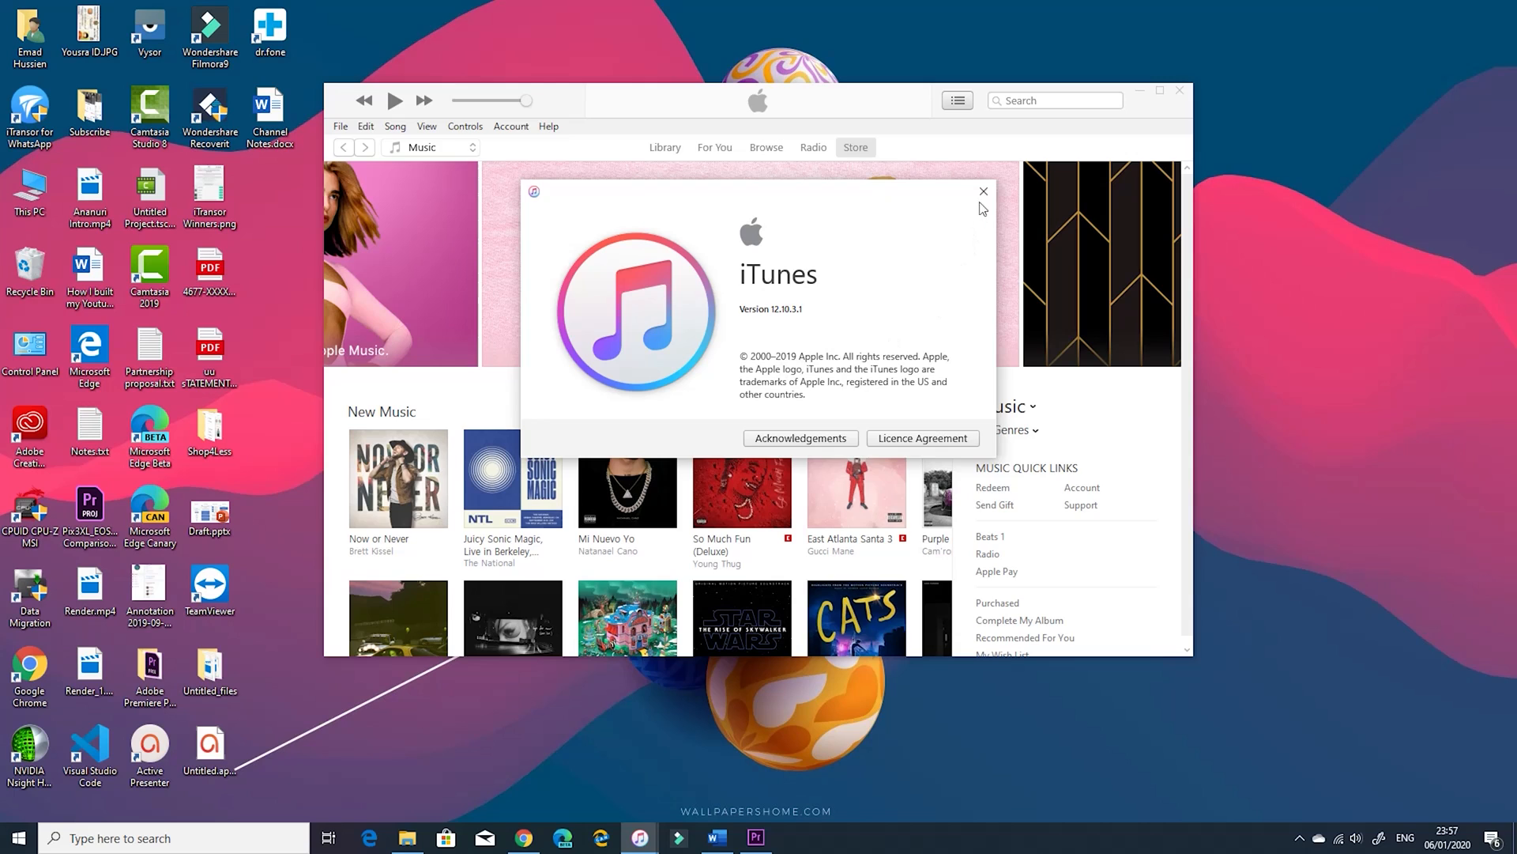